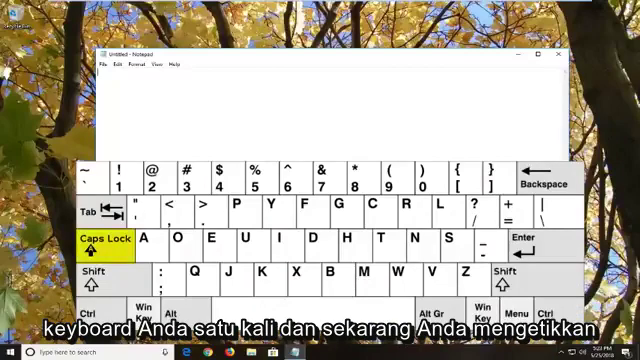
text(THTHTH)
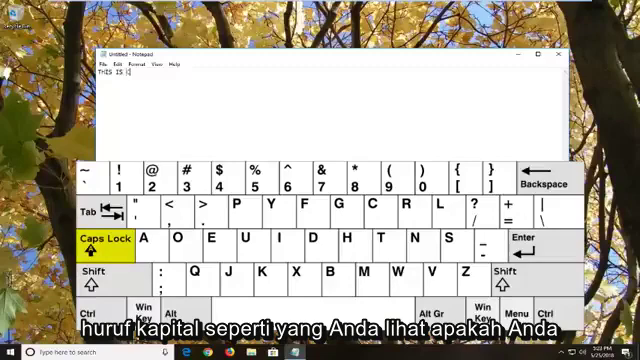
text(CAPITAL LETTE)
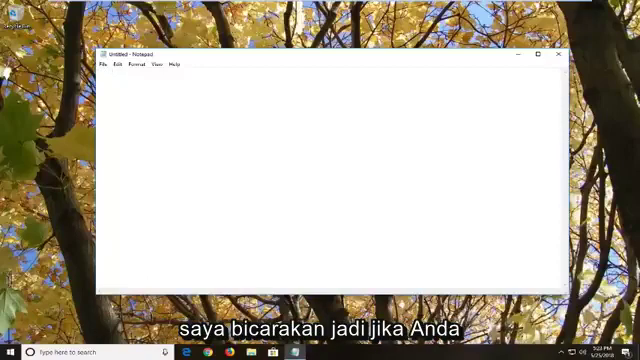
text(THE)
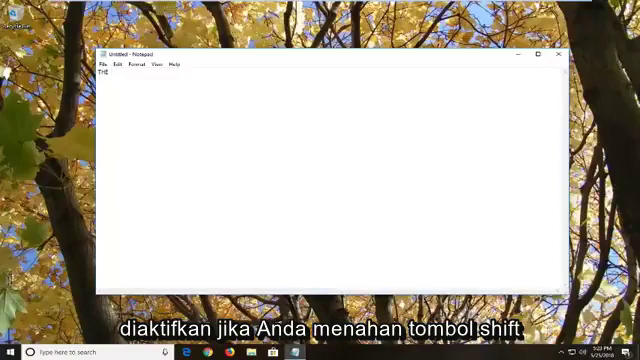
text(ffffgr)
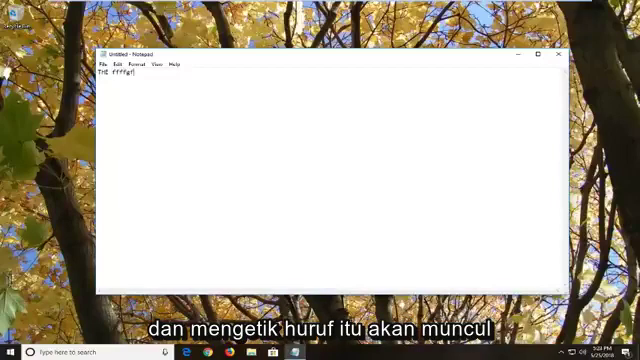